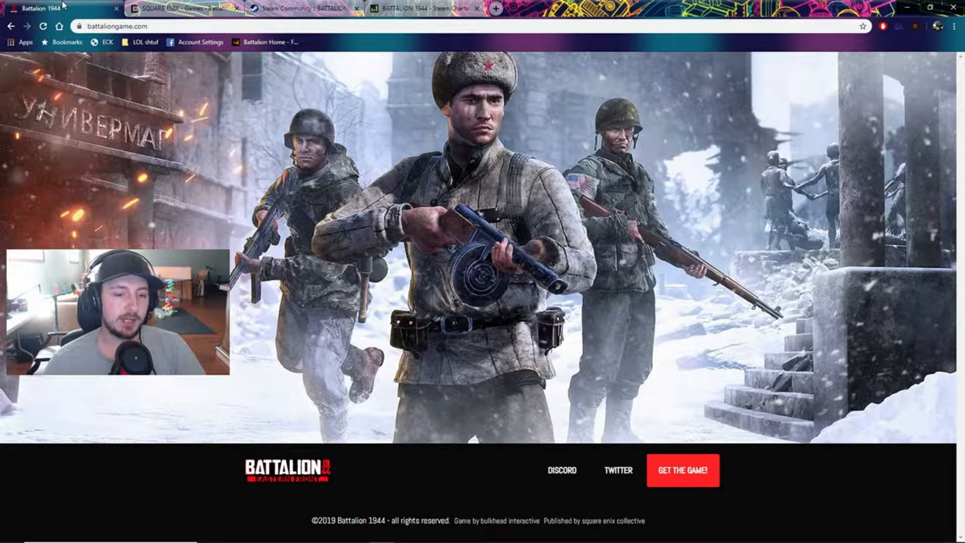
mouse_move(12, 42)
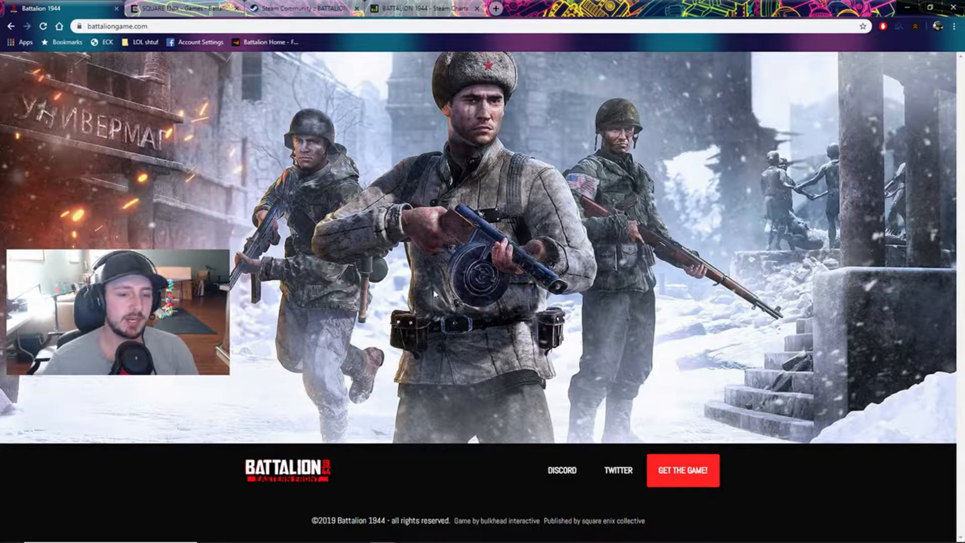
mouse_move(480, 484)
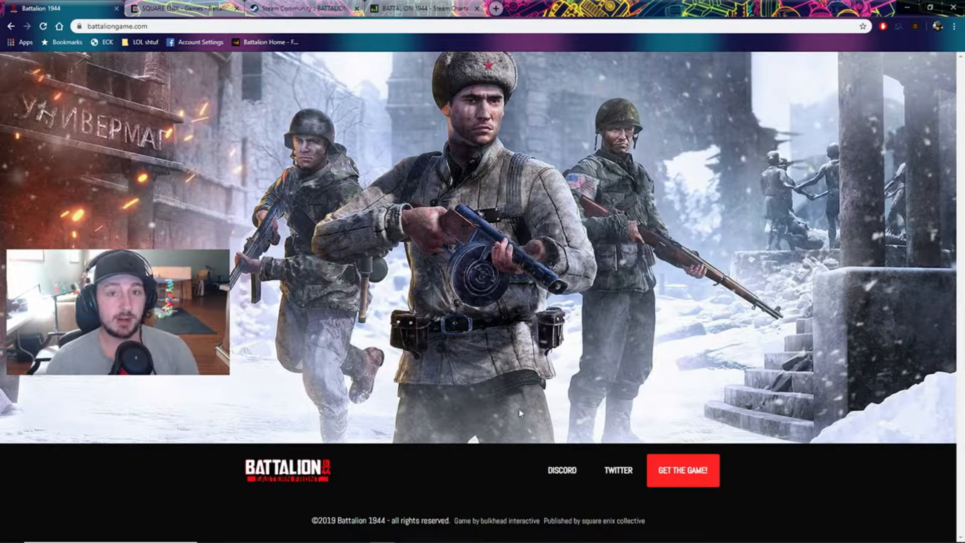
mouse_move(561, 470)
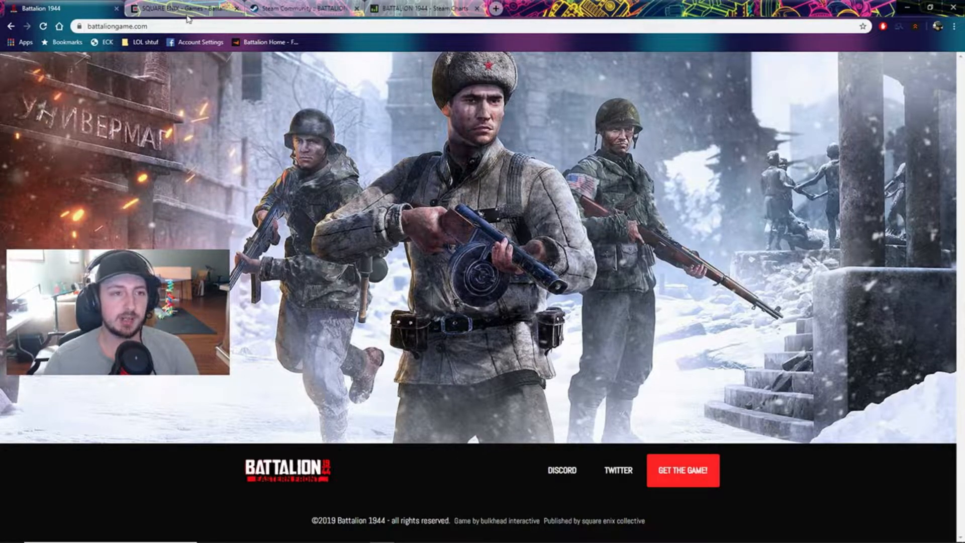
mouse_move(191, 9)
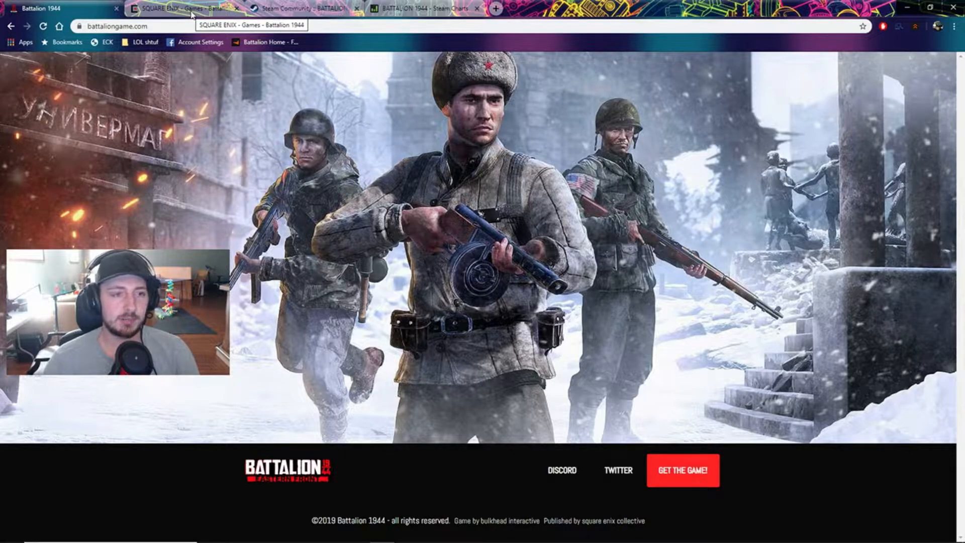
Review the Key Features on Square Enix's Battalion 1944 page, then move to the Steam Charts statistics.
left_click(185, 9)
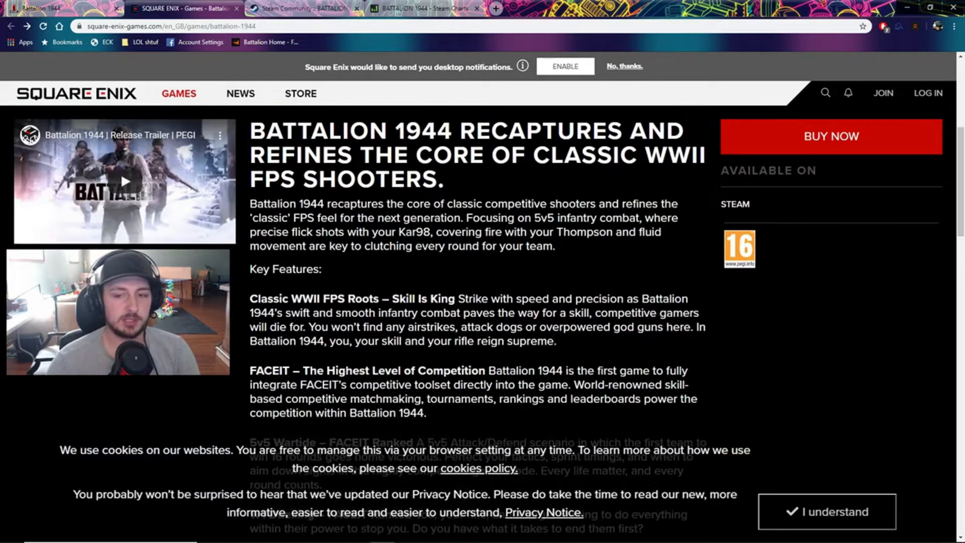
scroll("down", 3)
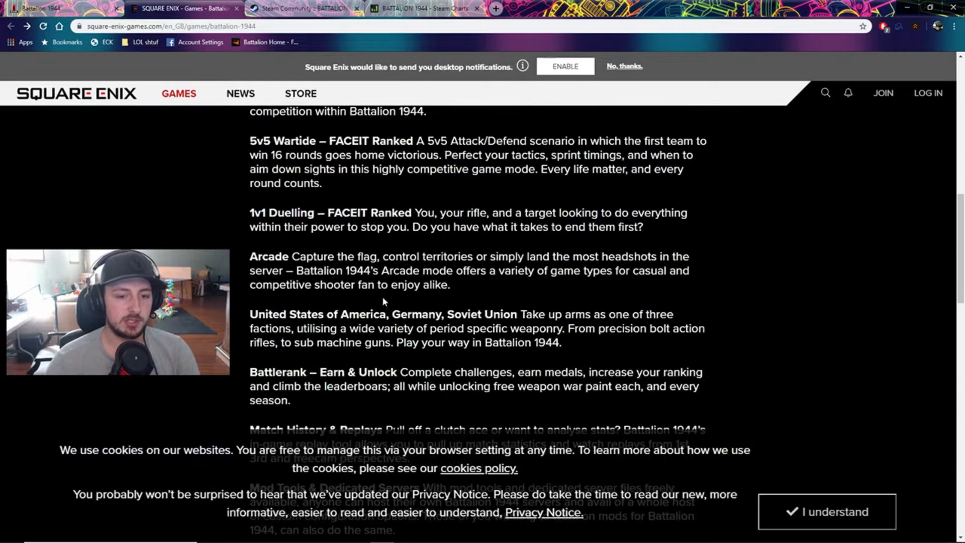
scroll("up", 3)
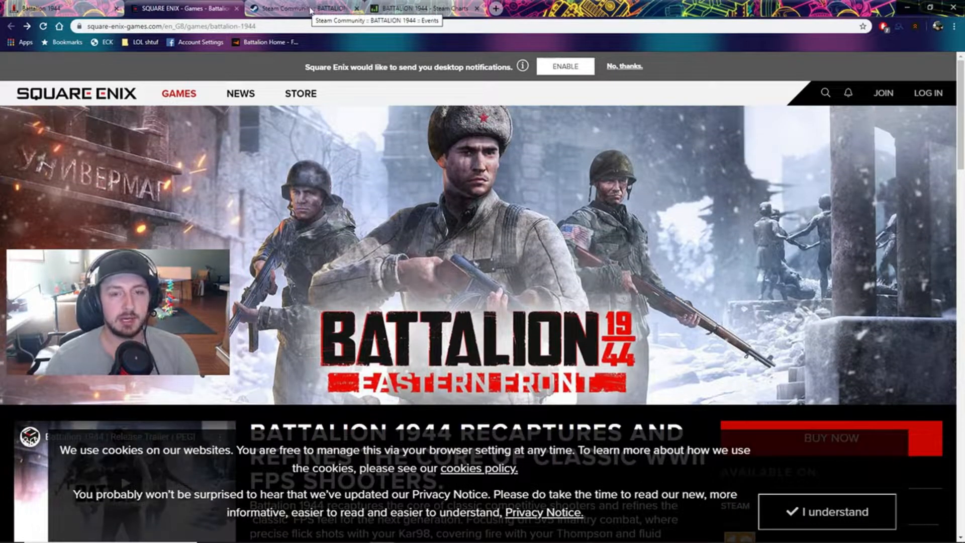
mouse_move(406, 9)
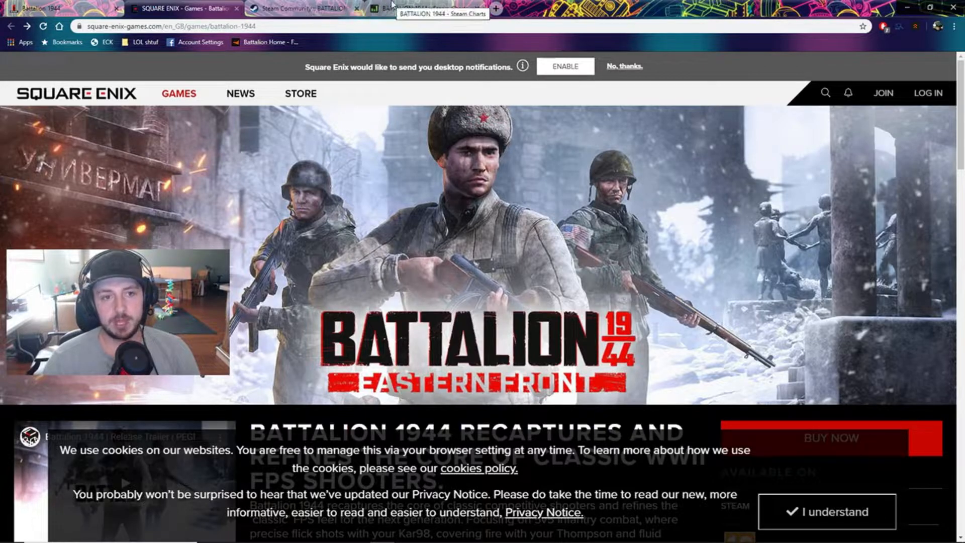
left_click(320, 8)
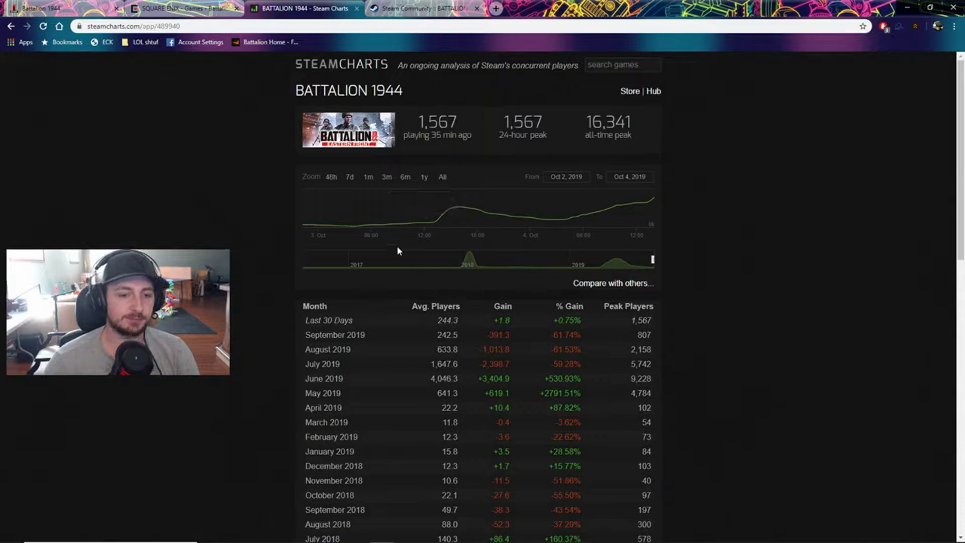
scroll("down", 3)
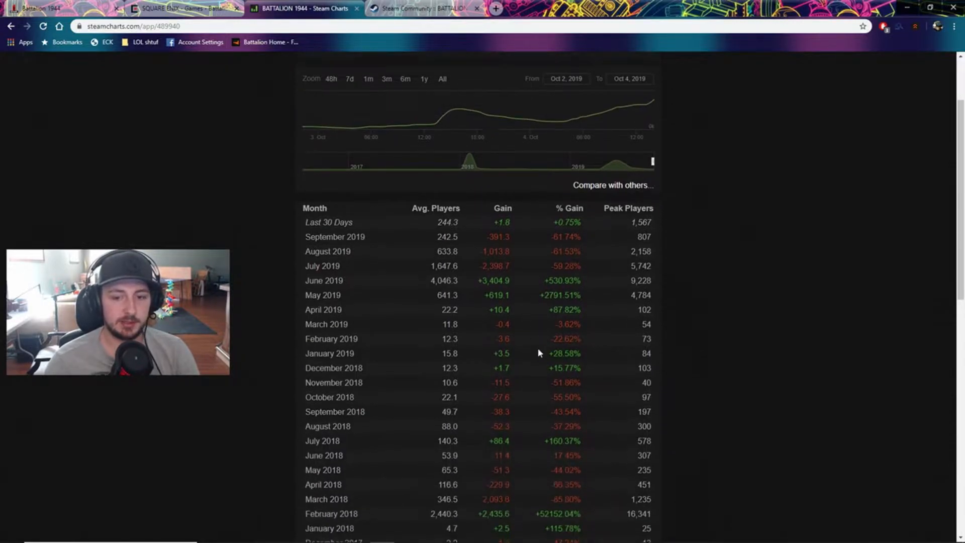
scroll("down", 3)
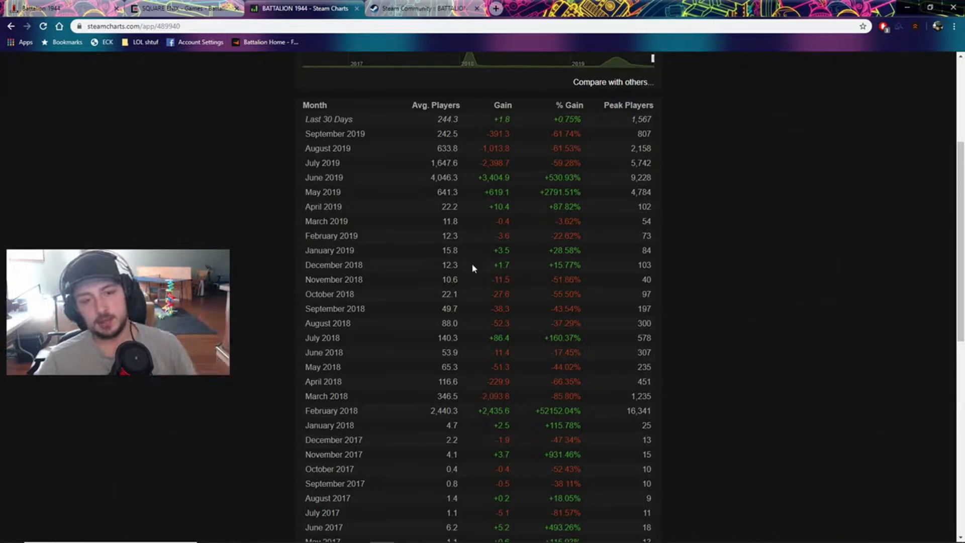
scroll("down", 3)
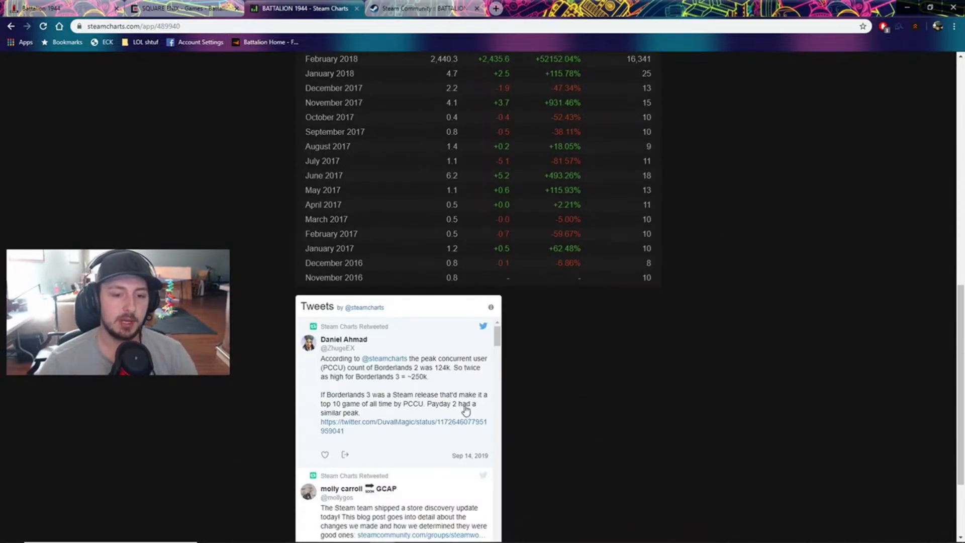
scroll("up", 3)
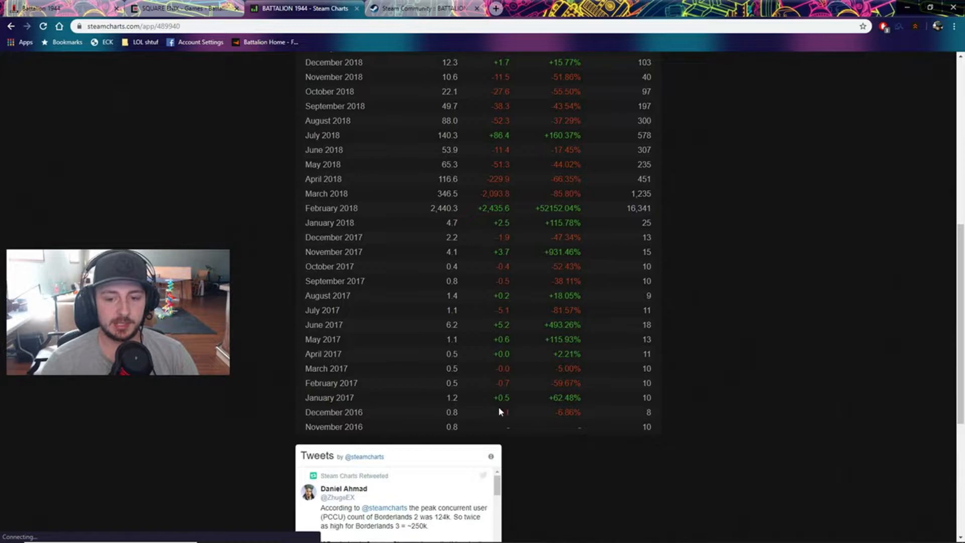
mouse_move(597, 404)
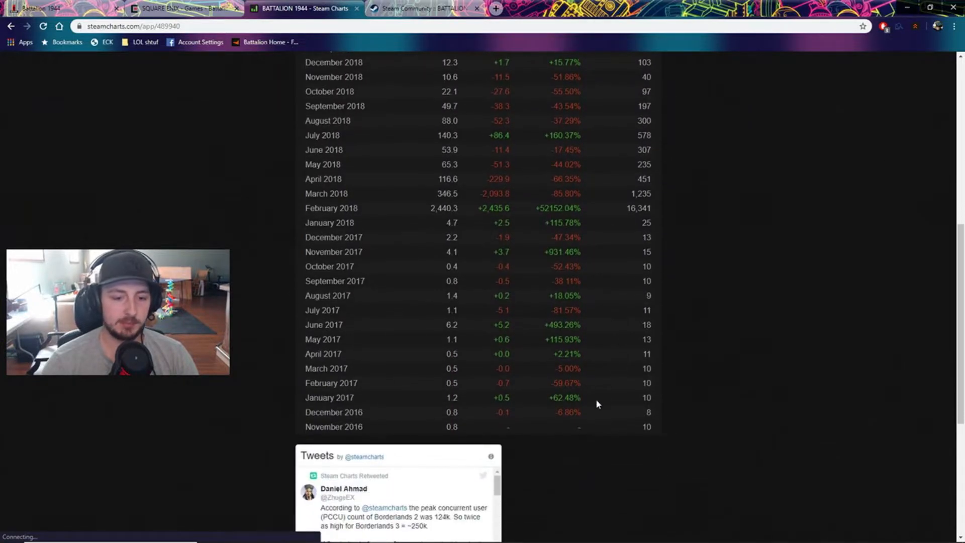
scroll("up", 3)
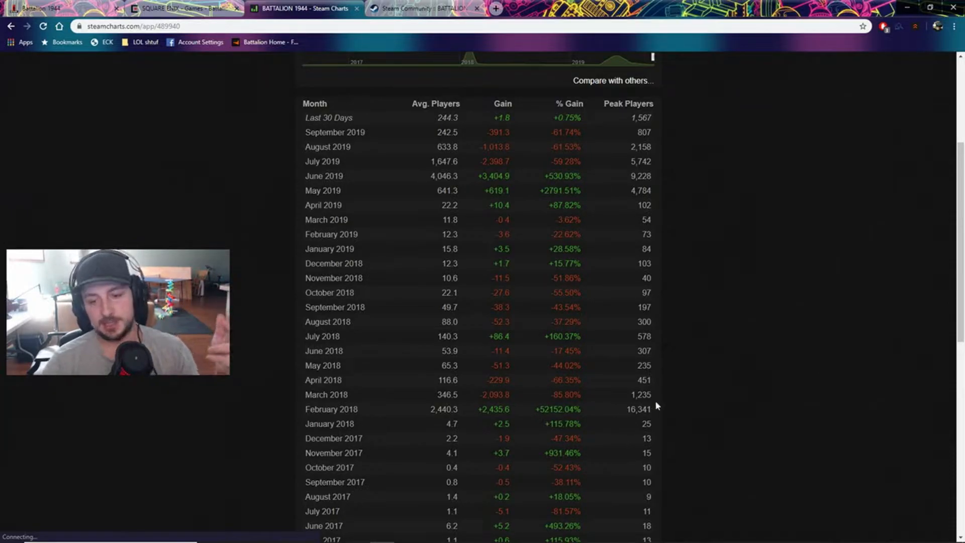
mouse_move(585, 419)
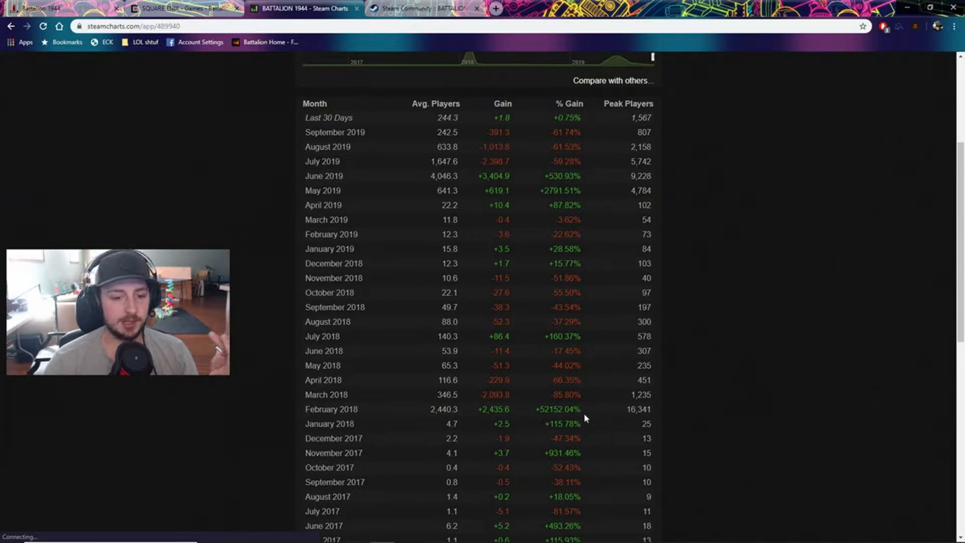
mouse_move(606, 423)
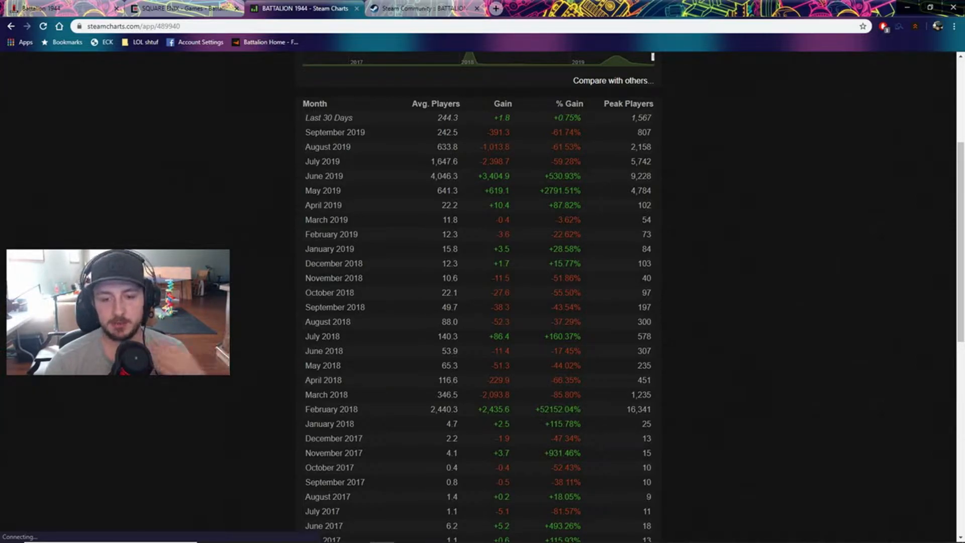
mouse_move(602, 429)
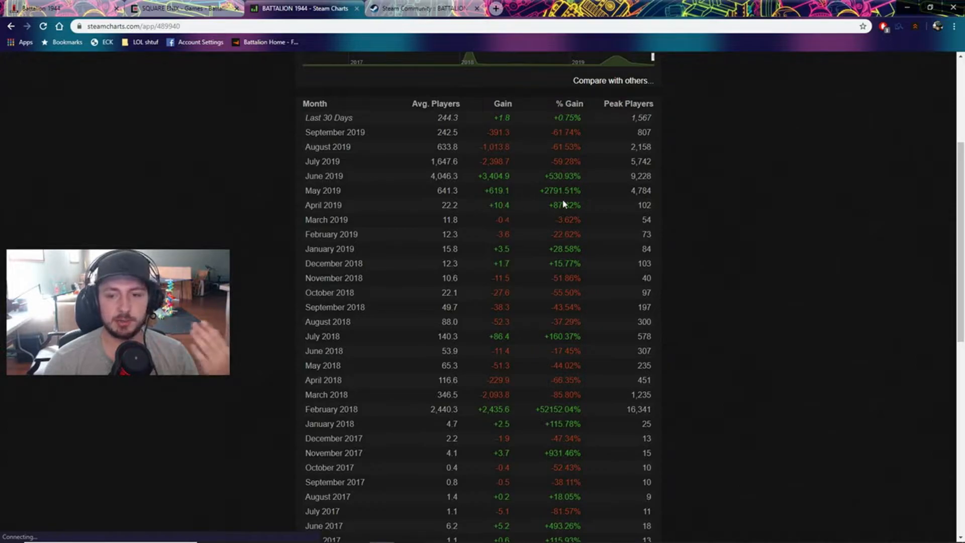
scroll("up", 3)
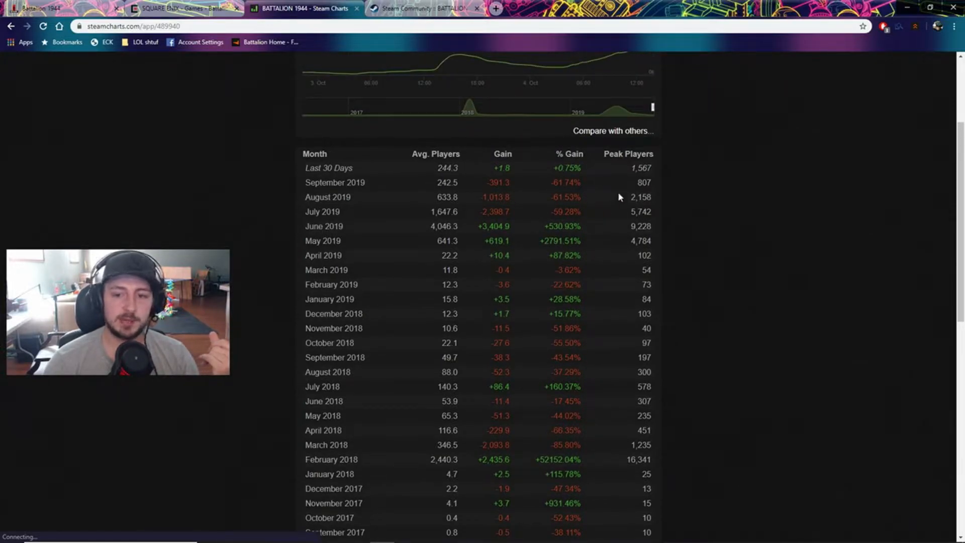
scroll("up", 3)
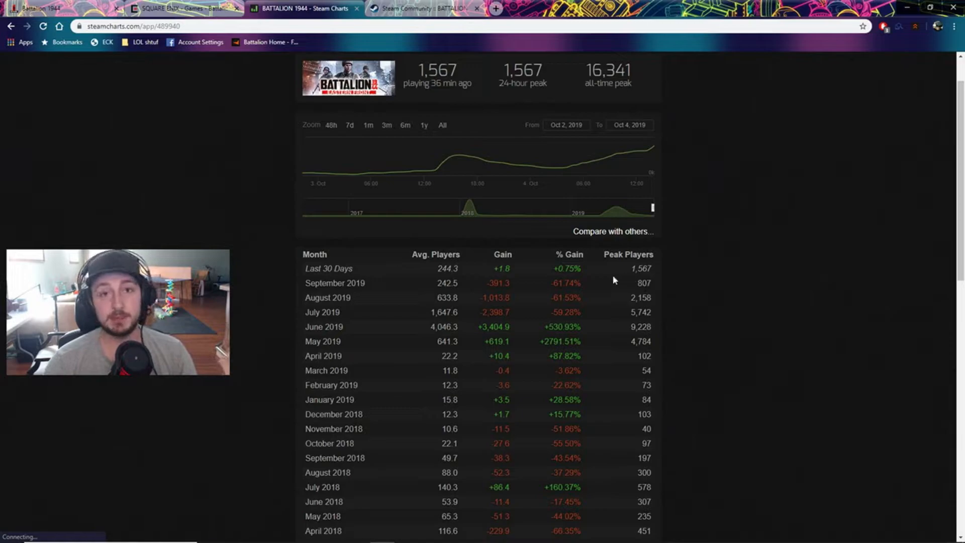
mouse_move(473, 382)
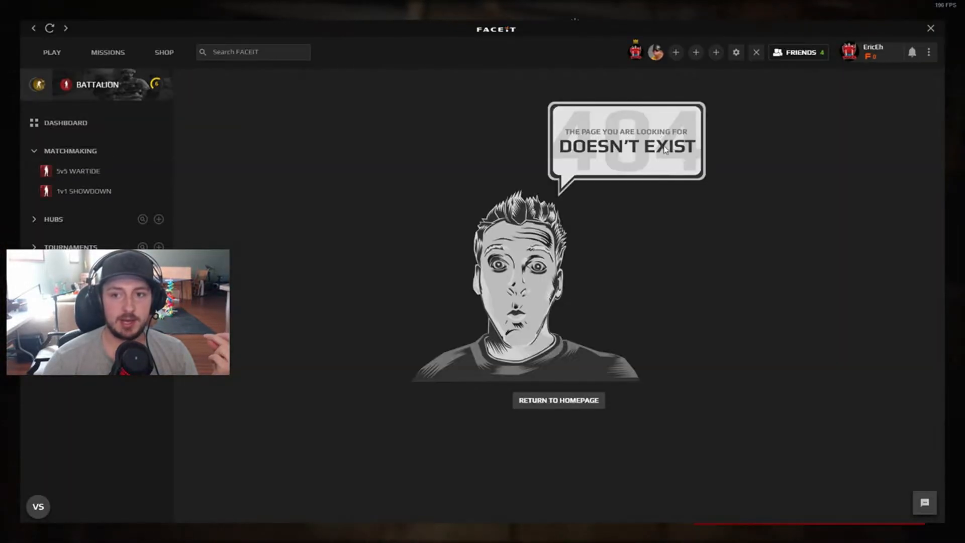
Check the 5v5 Wartide overview and matches list in FACEIT, then close the client.
left_click(78, 170)
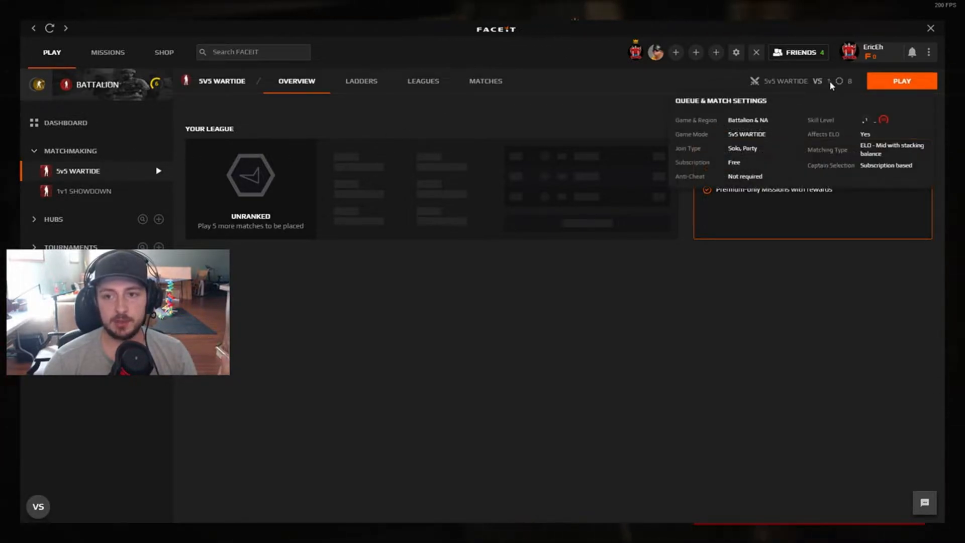
left_click(485, 80)
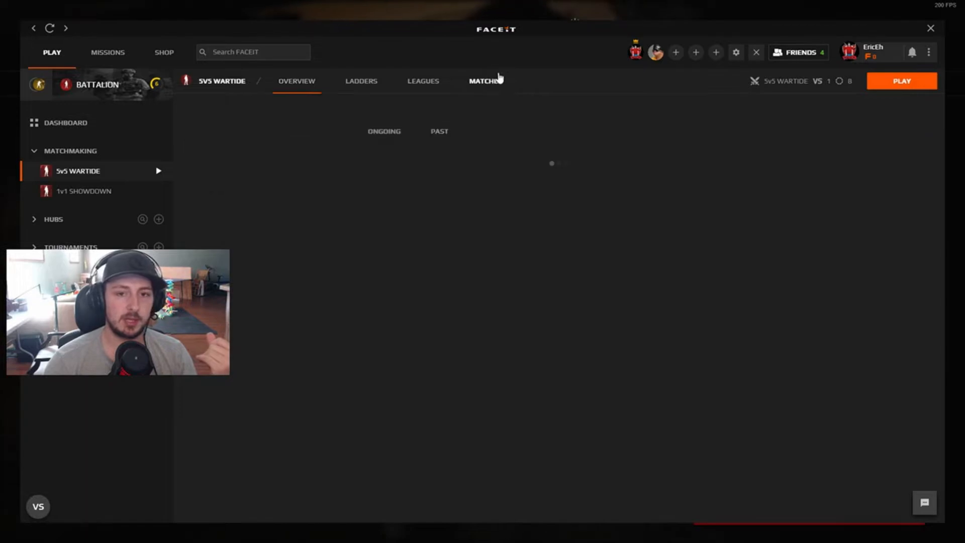
left_click(485, 80)
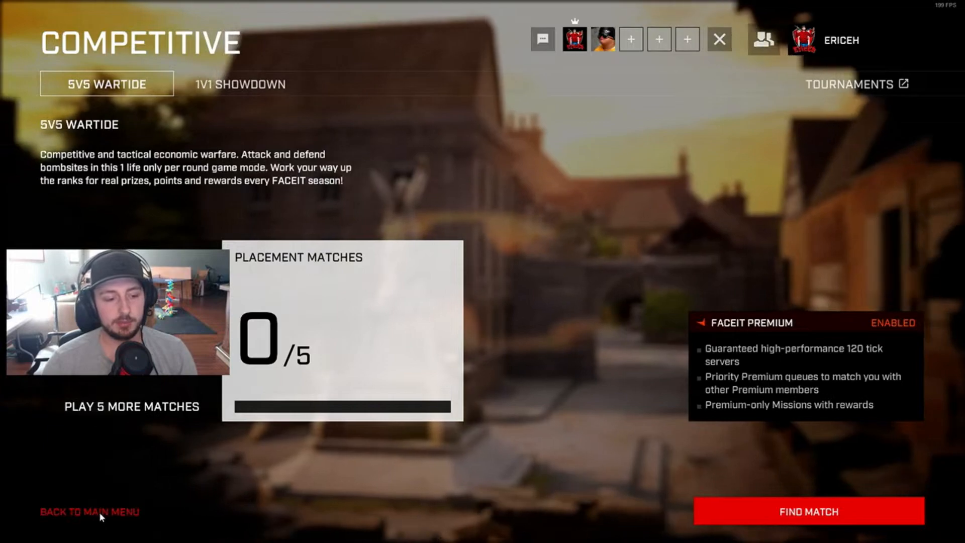
Return from the Competitive screen to Battalion 1944's Play menu of game modes.
left_click(88, 512)
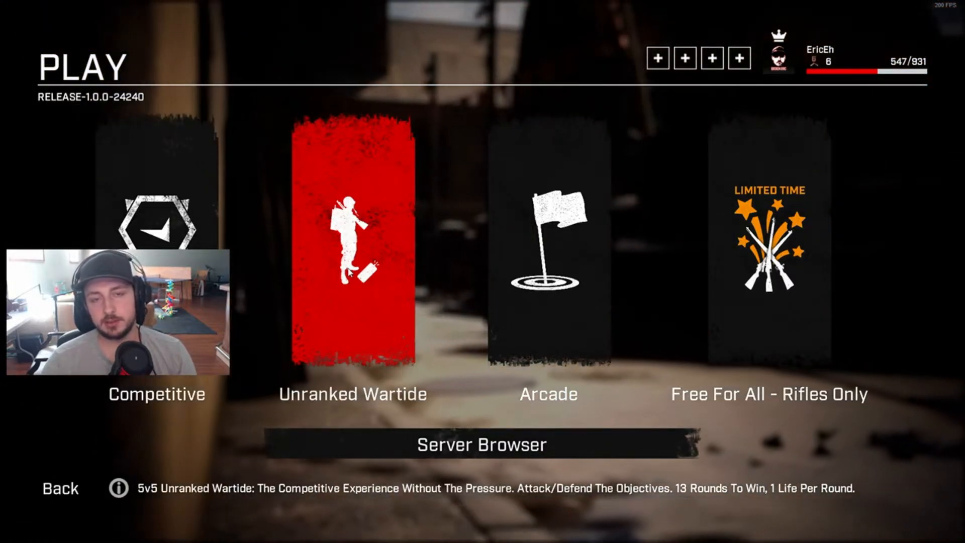
left_click(548, 234)
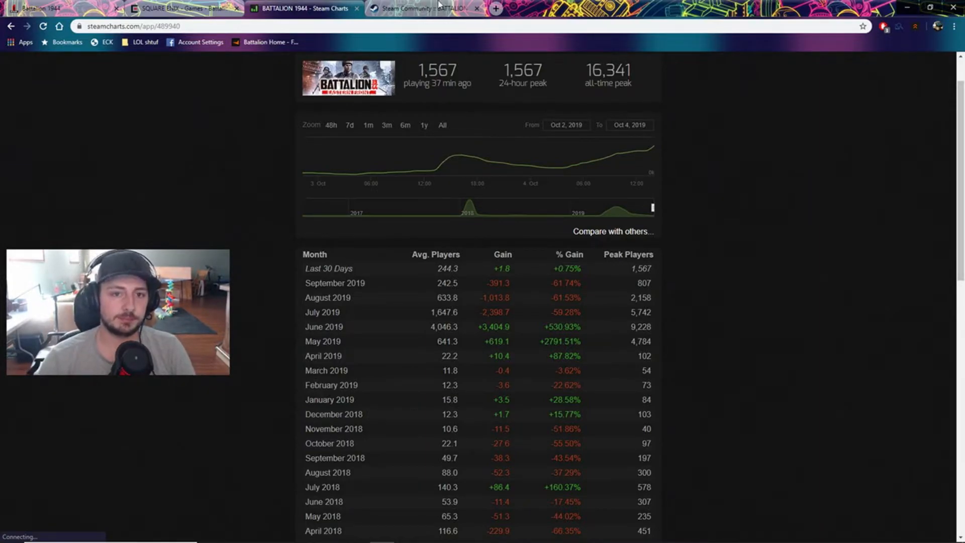
Skim the free-weekend announcement, then head to the Store from Steam's Battalion 1944 library page.
left_click(424, 9)
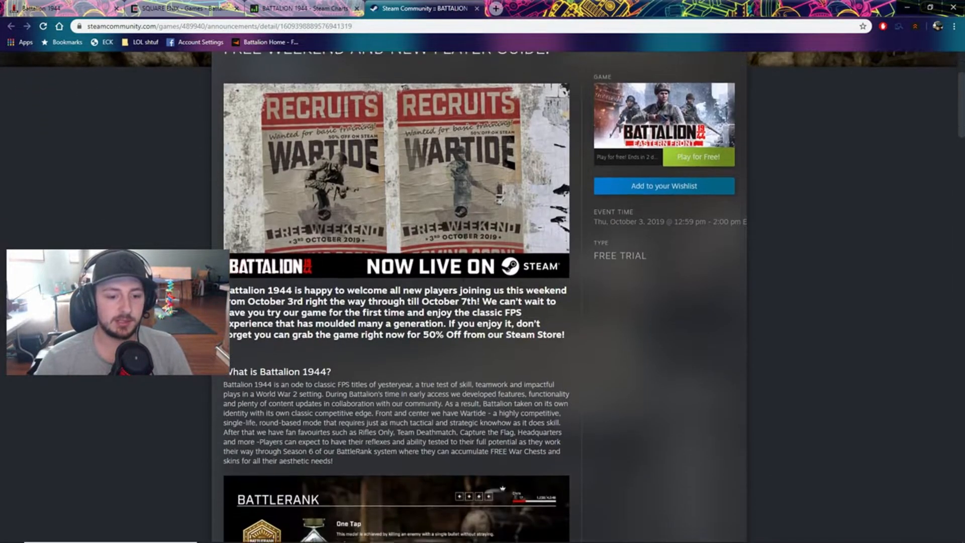
scroll("down", 3)
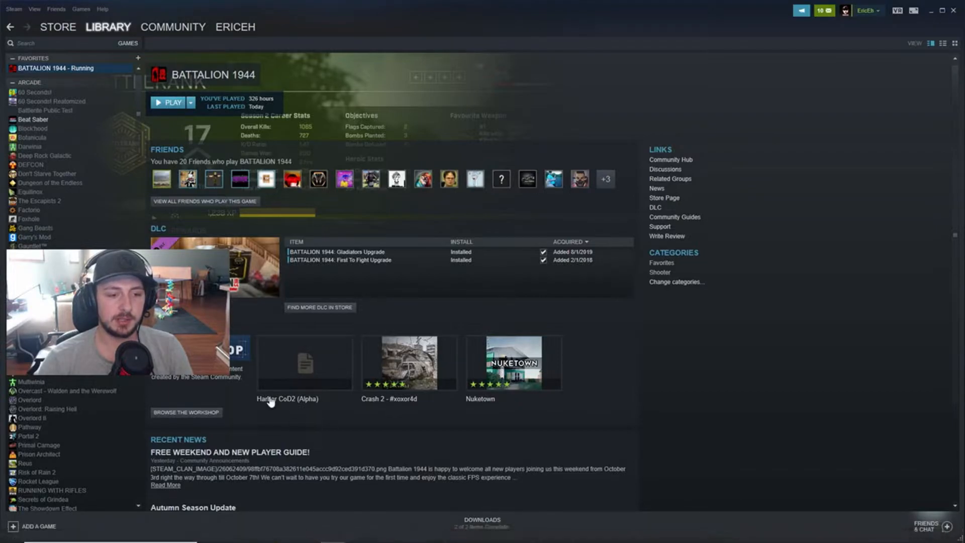
left_click(57, 26)
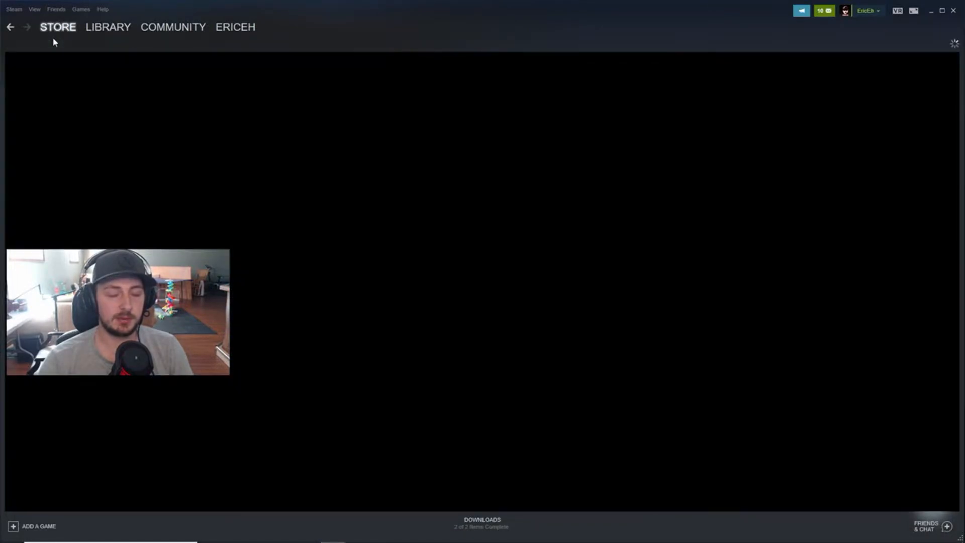
Search the Steam store for 'battal' and open the BATTALION 1944 store page from the suggestions.
left_click(58, 27)
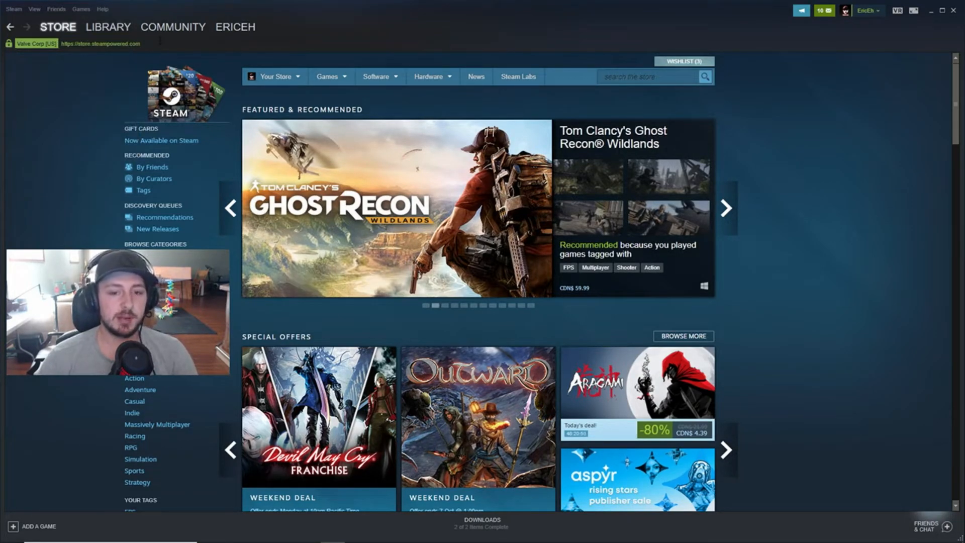
left_click(58, 26)
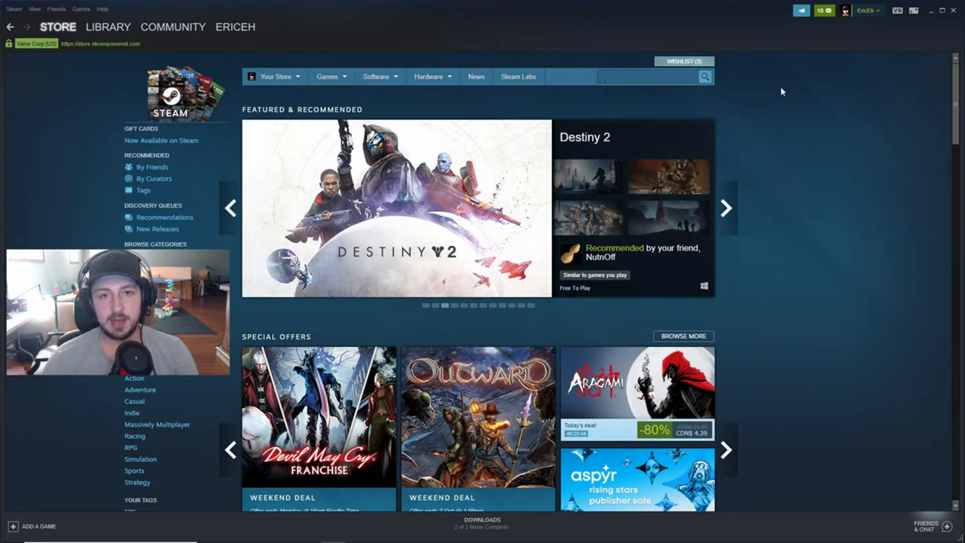
left_click(726, 208)
type("batt")
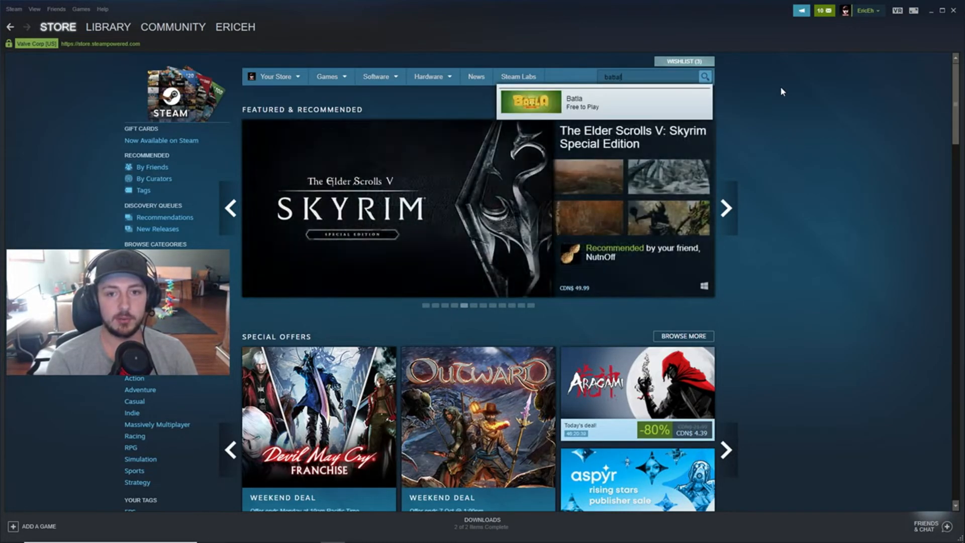
type("l")
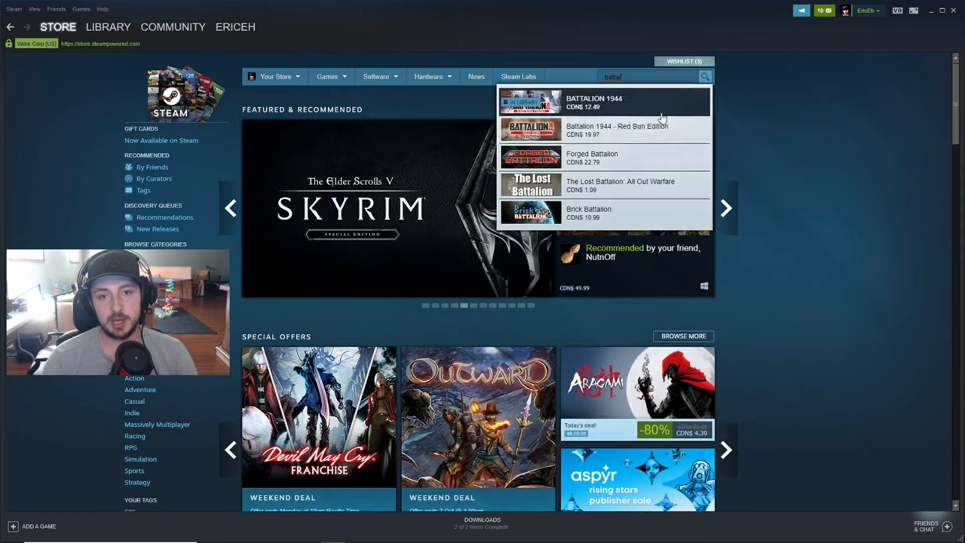
left_click(594, 102)
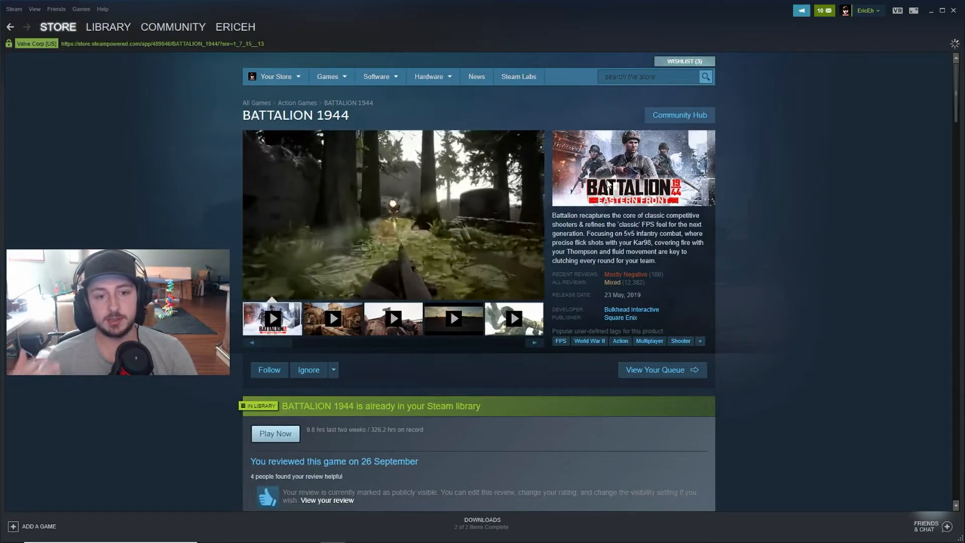
scroll("down", 3)
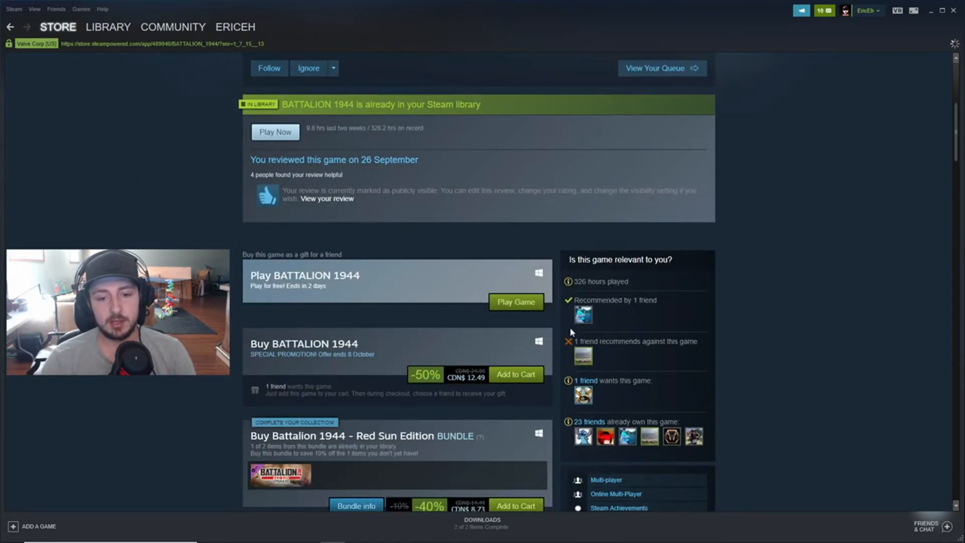
scroll("down", 3)
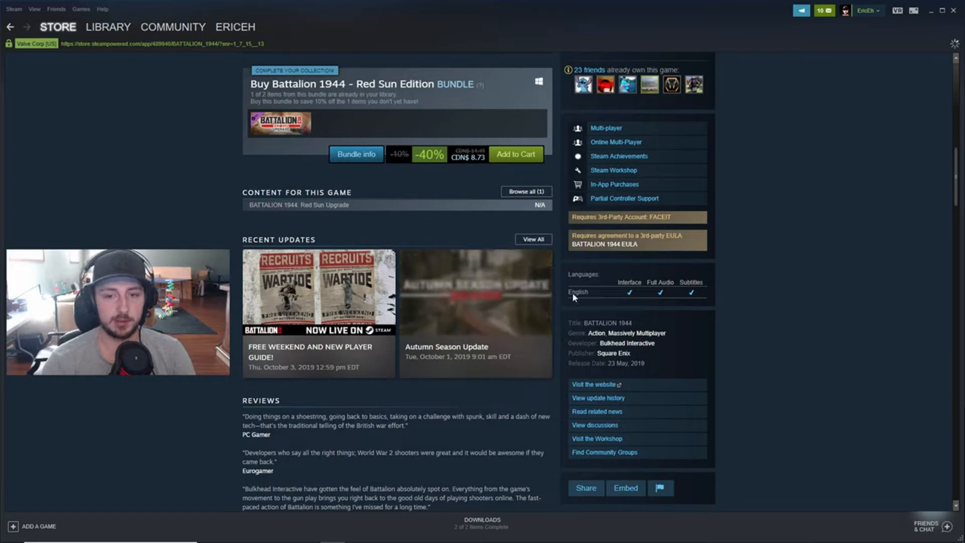
scroll("up", 3)
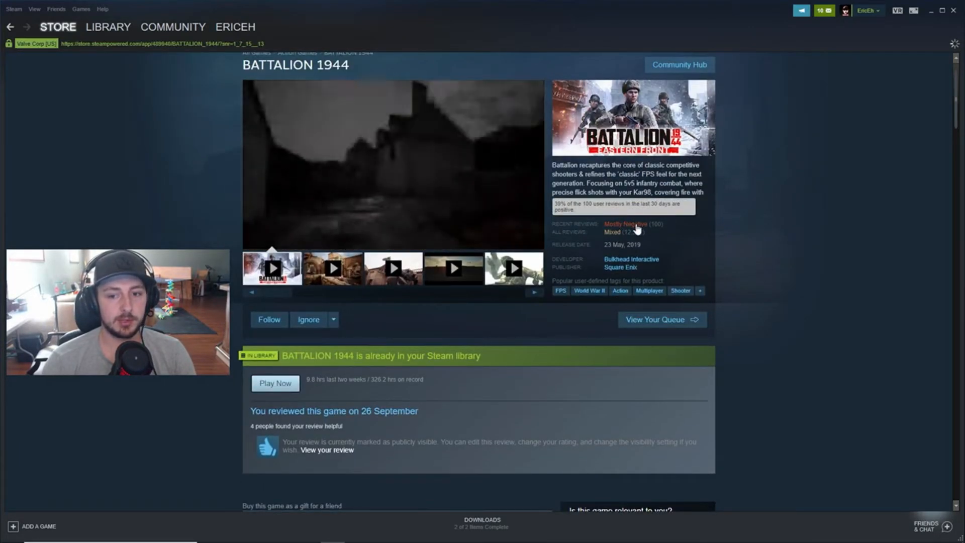
scroll("down", 3)
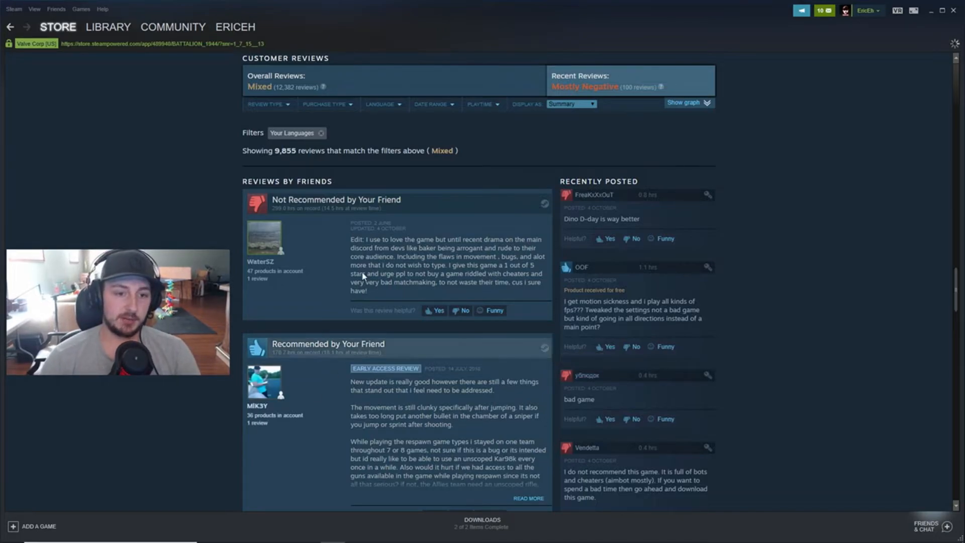
scroll("down", 3)
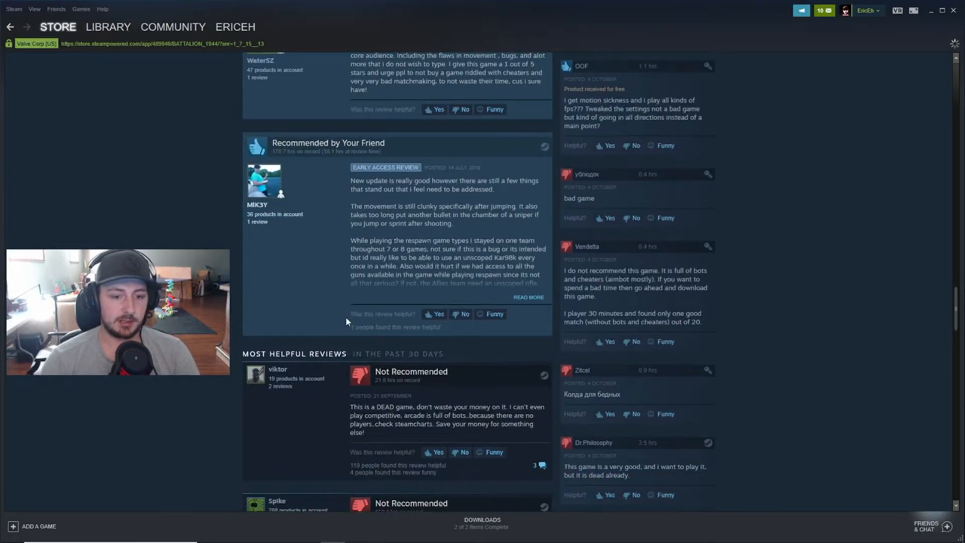
scroll("down", 3)
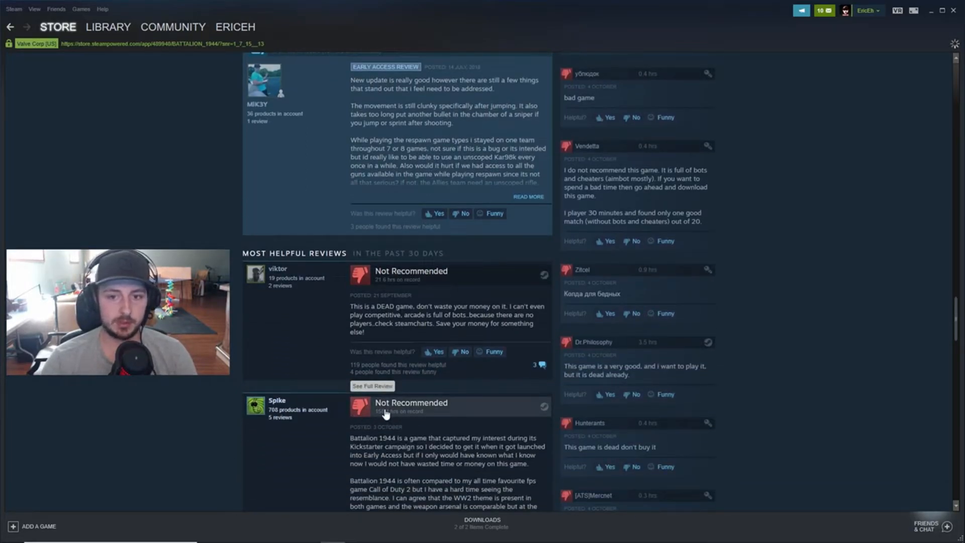
scroll("up", 3)
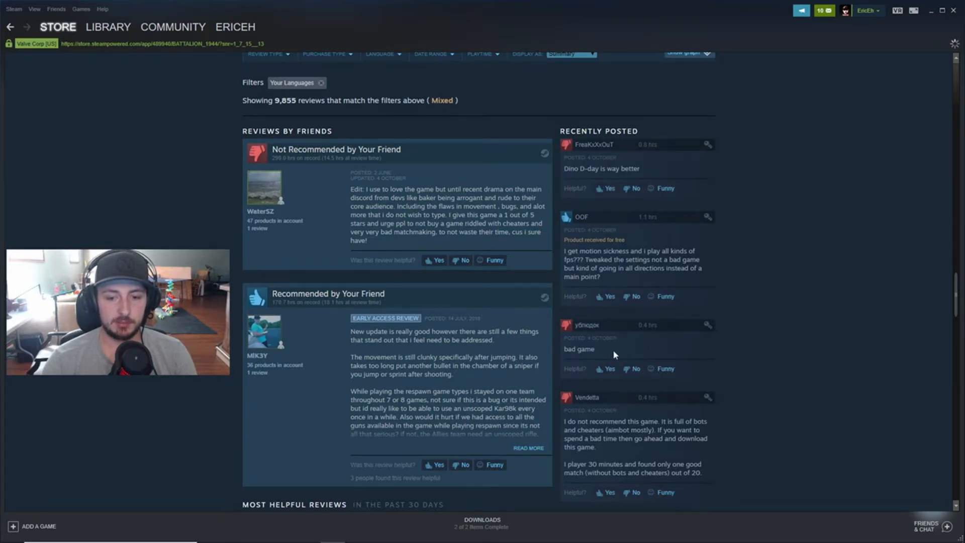
scroll("down", 3)
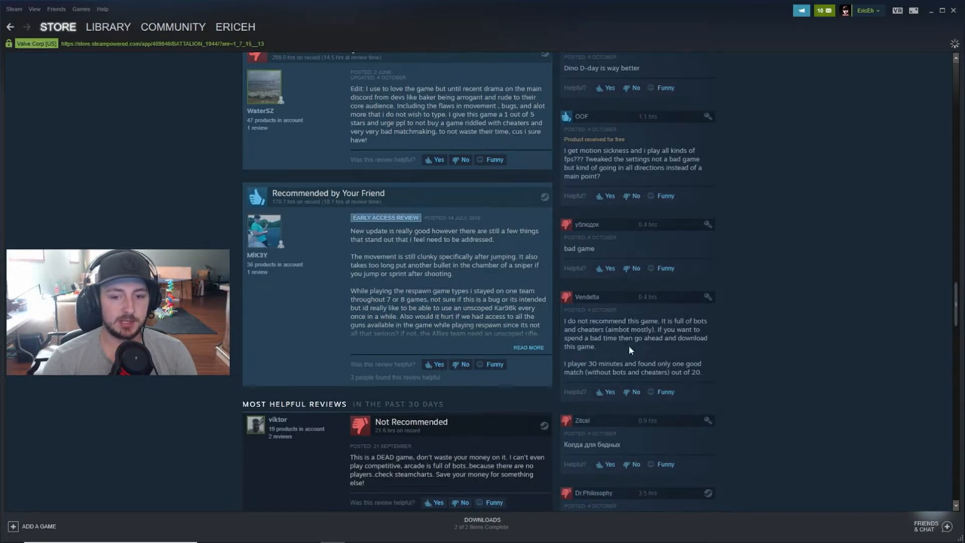
scroll("down", 3)
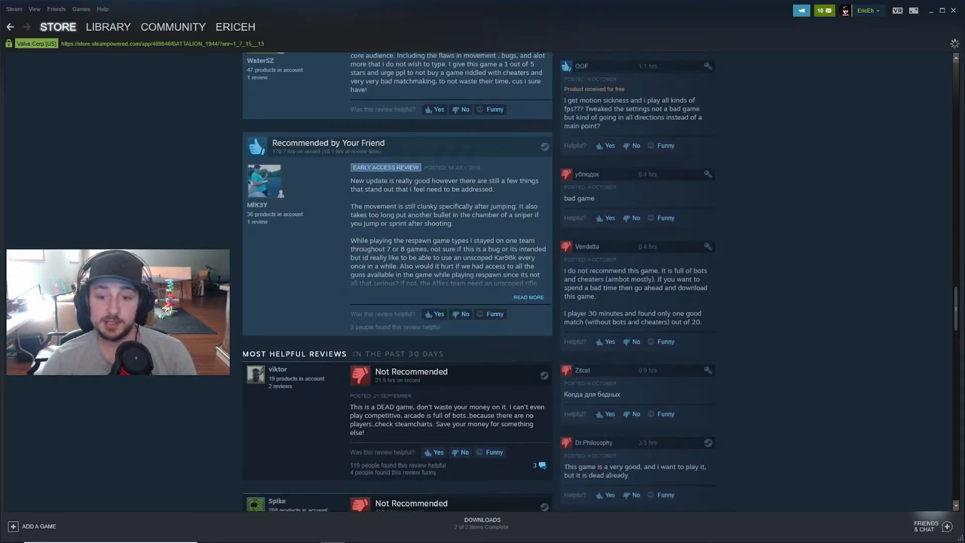
scroll("down", 3)
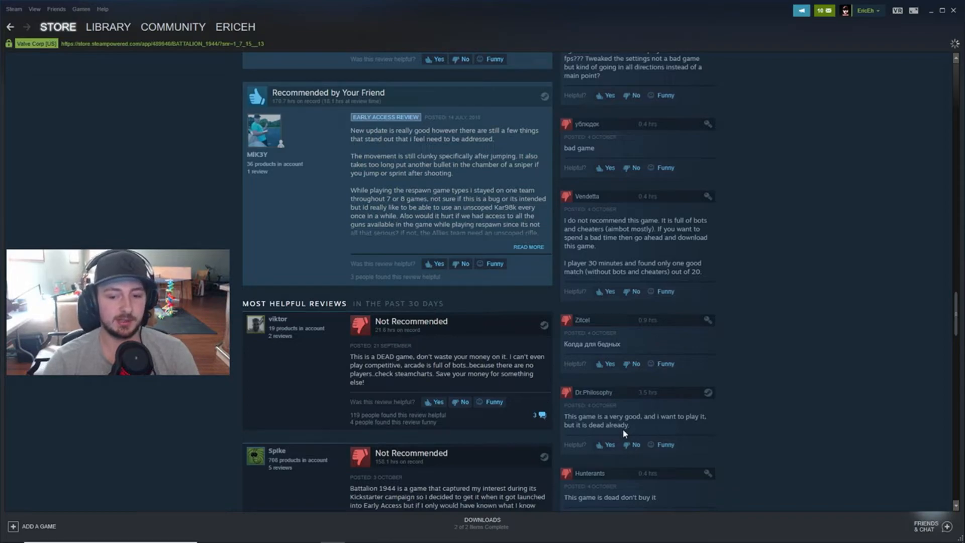
scroll("down", 3)
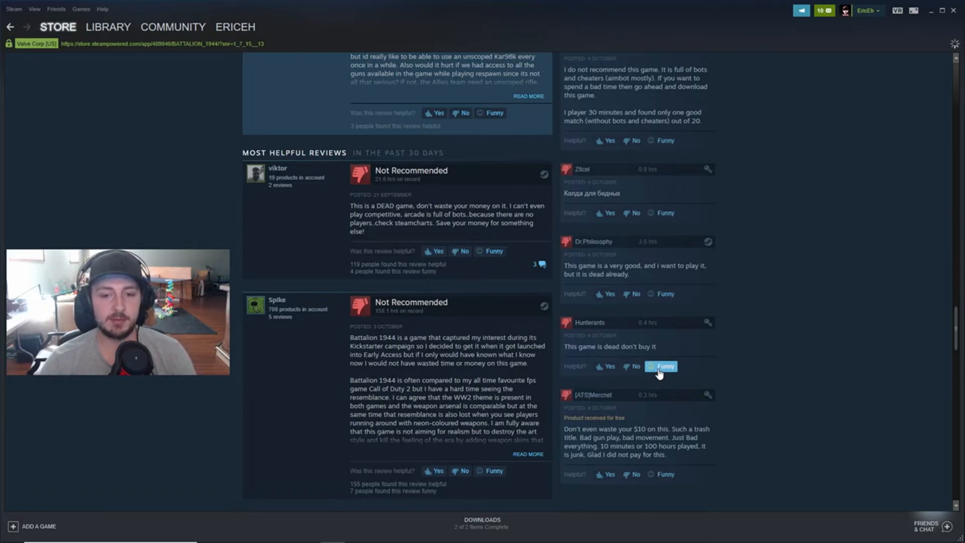
scroll("up", 3)
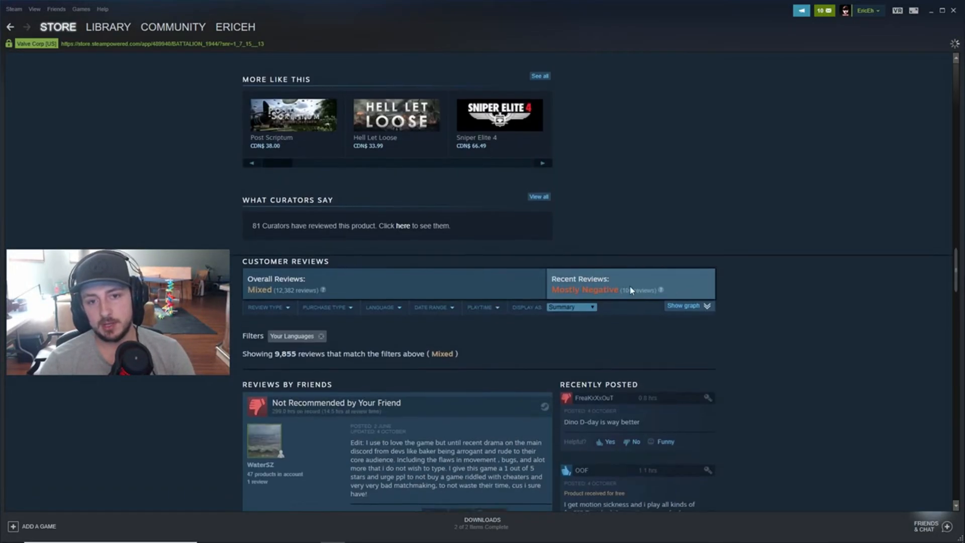
Scroll back up the Steam store page through the game description.
scroll("up", 3)
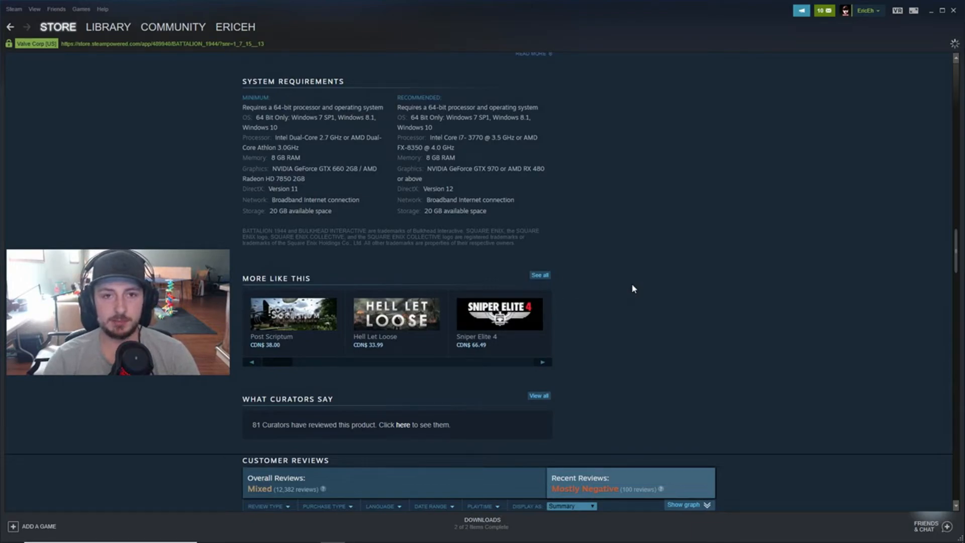
scroll("up", 3)
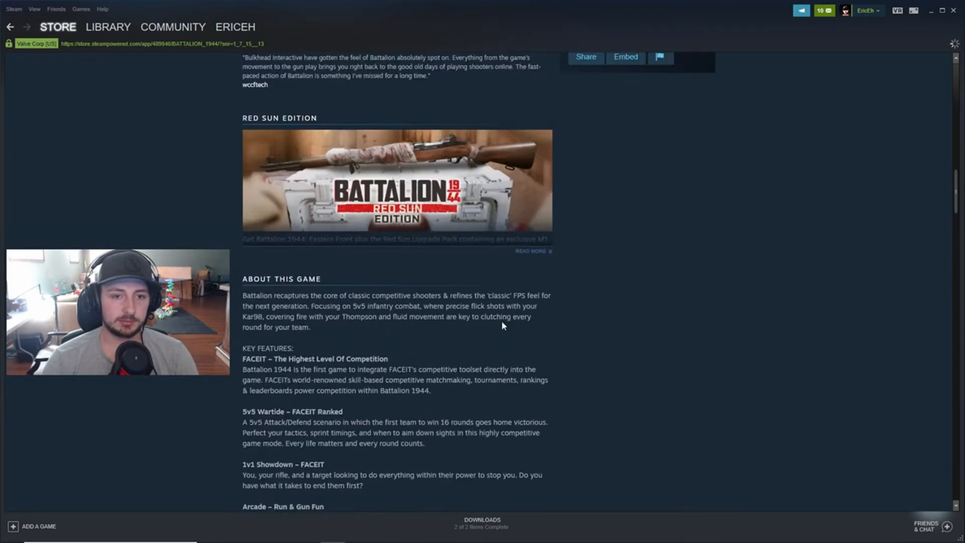
scroll("up", 3)
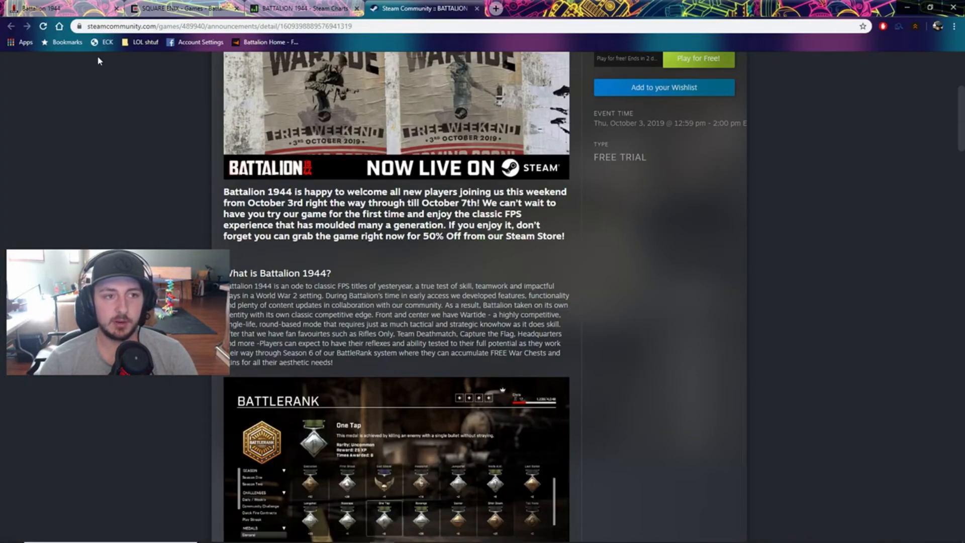
Visit battaliongame.com and the Square Enix page, ending on Steam Charts showing 1,567 current players.
left_click(55, 8)
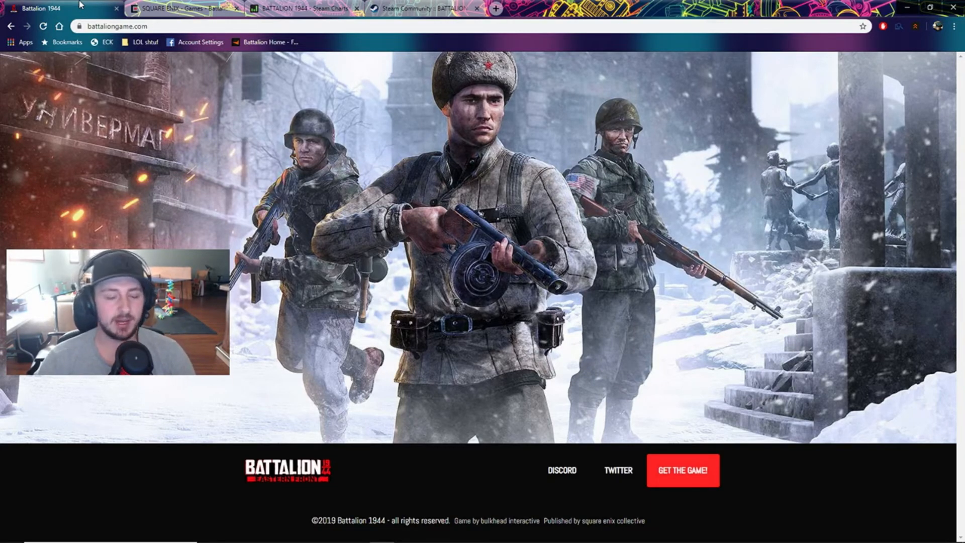
left_click(182, 9)
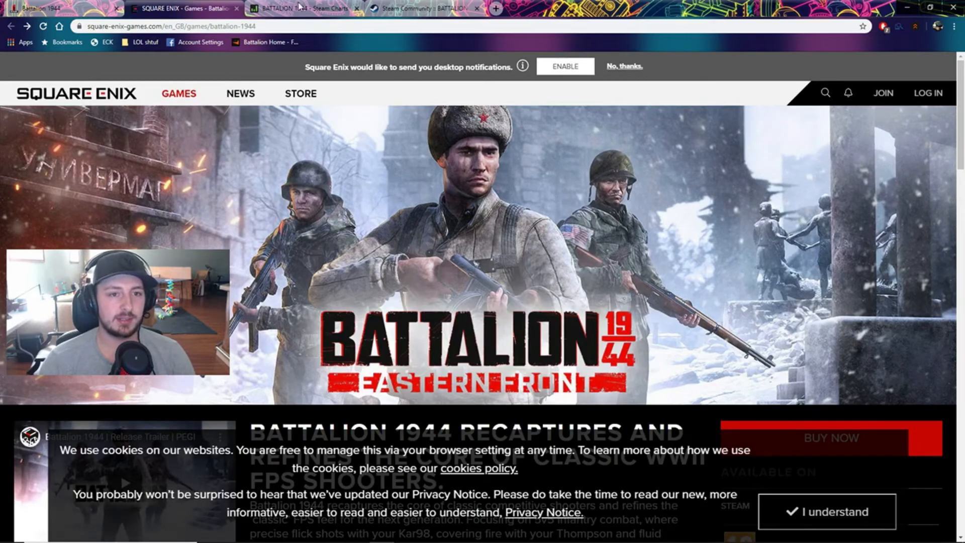
left_click(301, 10)
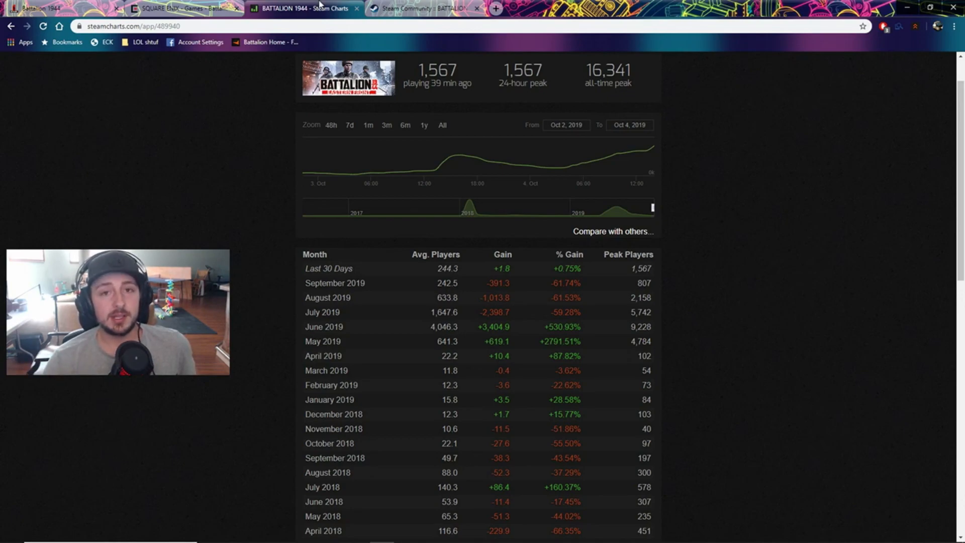
mouse_move(388, 8)
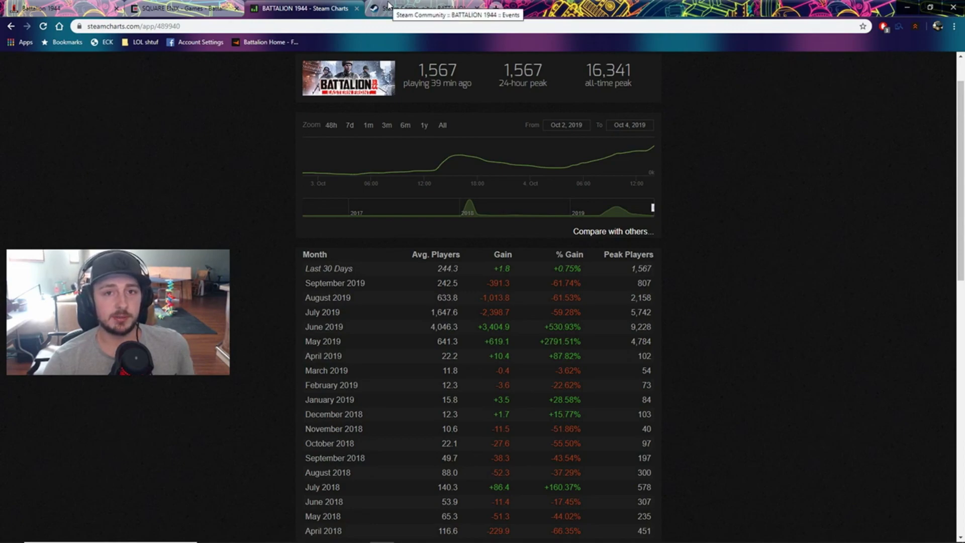